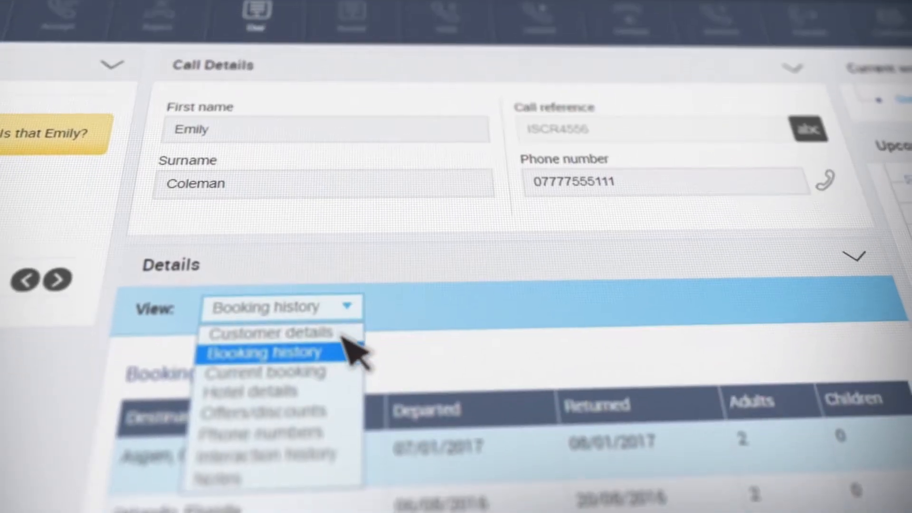
click(264, 373)
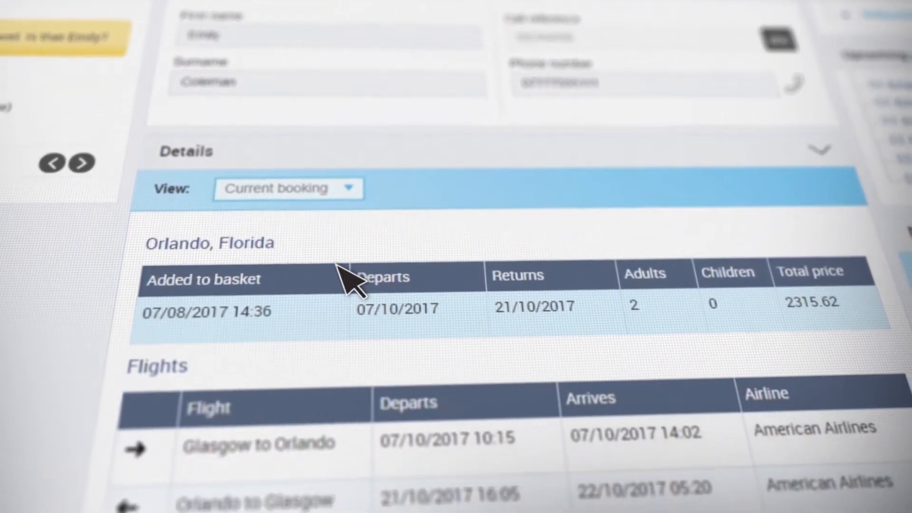
scroll(down, 3)
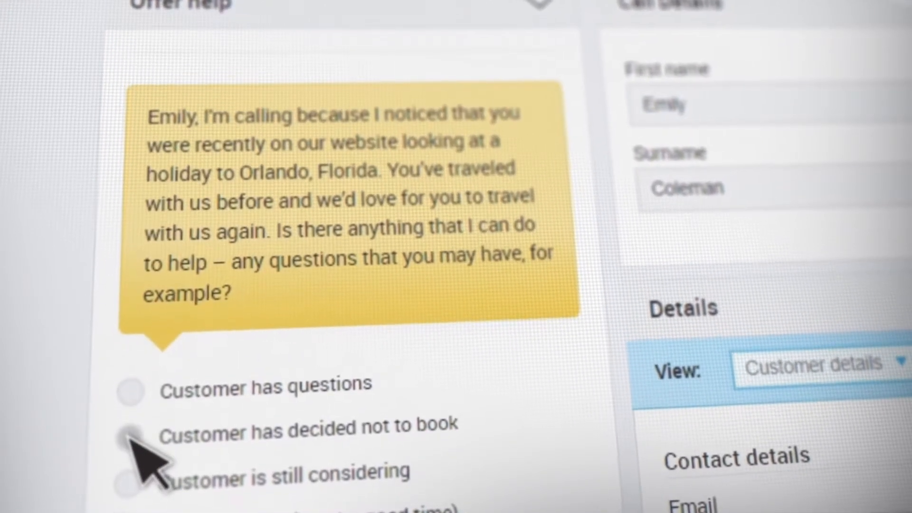
Record that the customer decided not to book and scroll to the free airport transfer offer
click(129, 433)
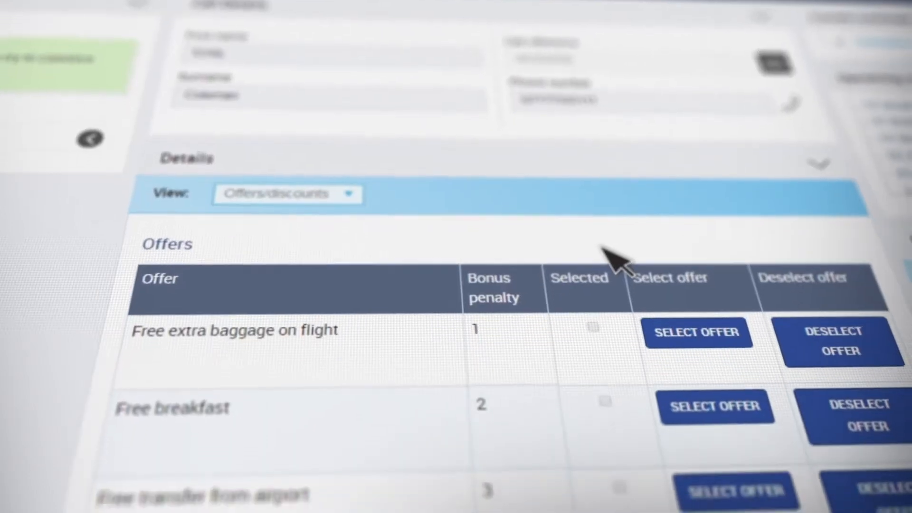
scroll(down, 3)
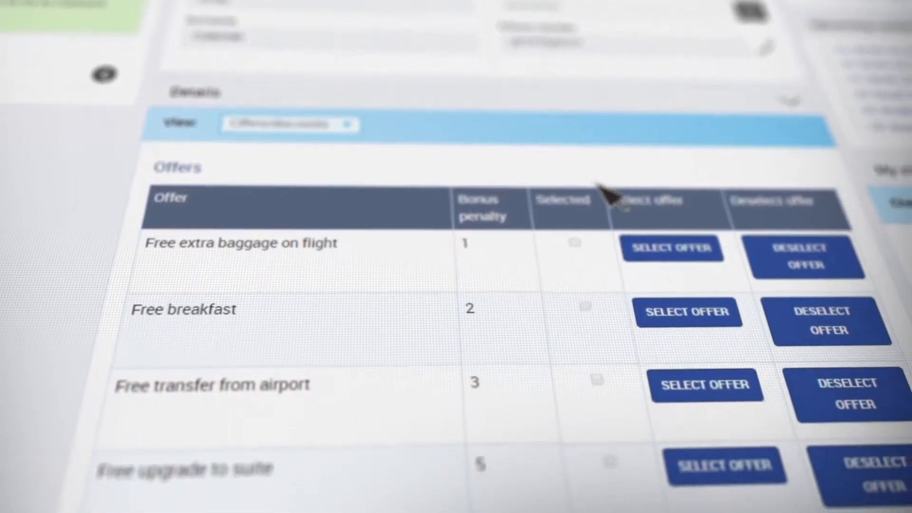
scroll(down, 3)
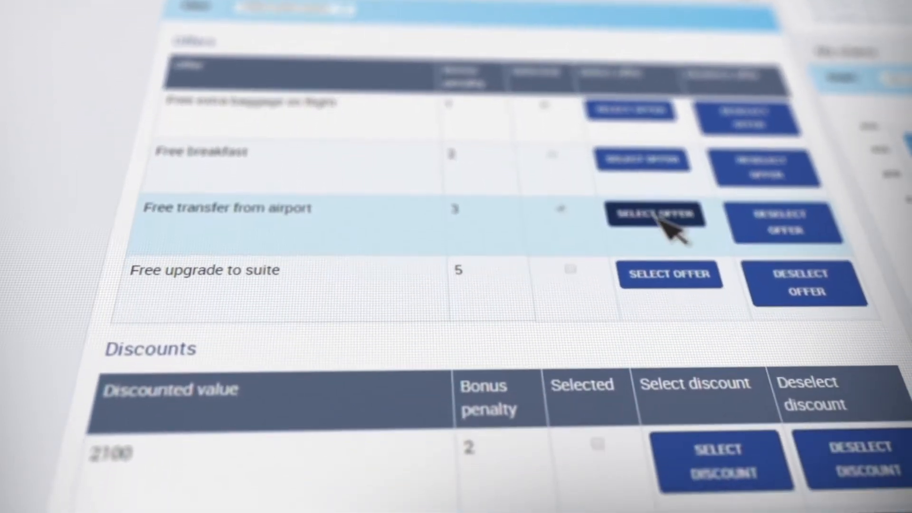
scroll(down, 3)
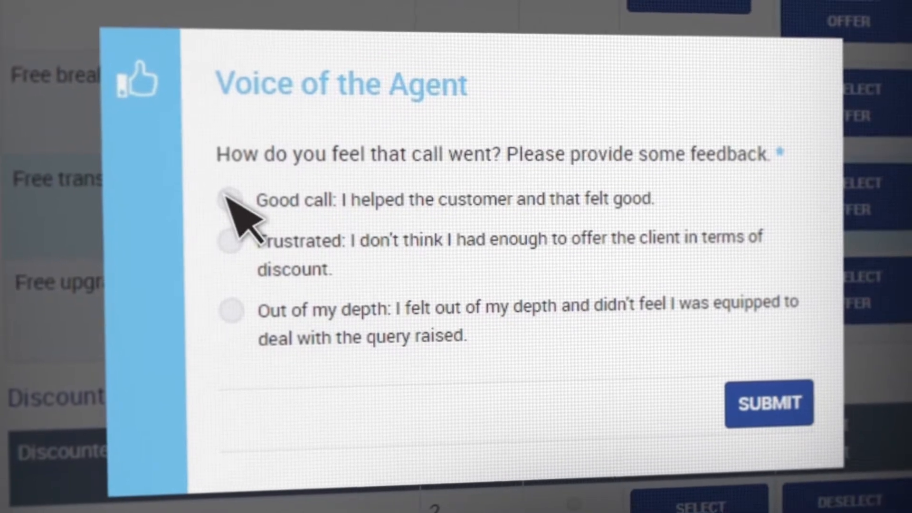
Rate the call as 'Good call' in Voice of the Agent and submit the feedback
click(228, 205)
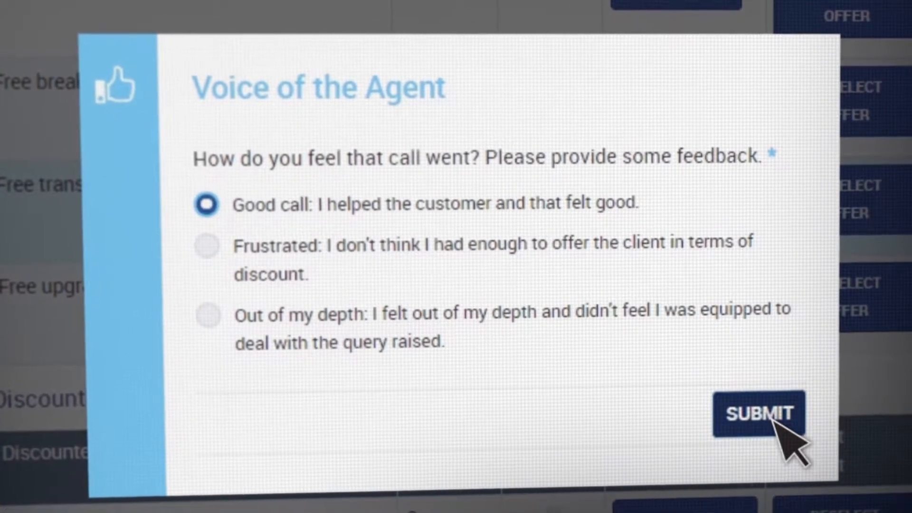
click(757, 414)
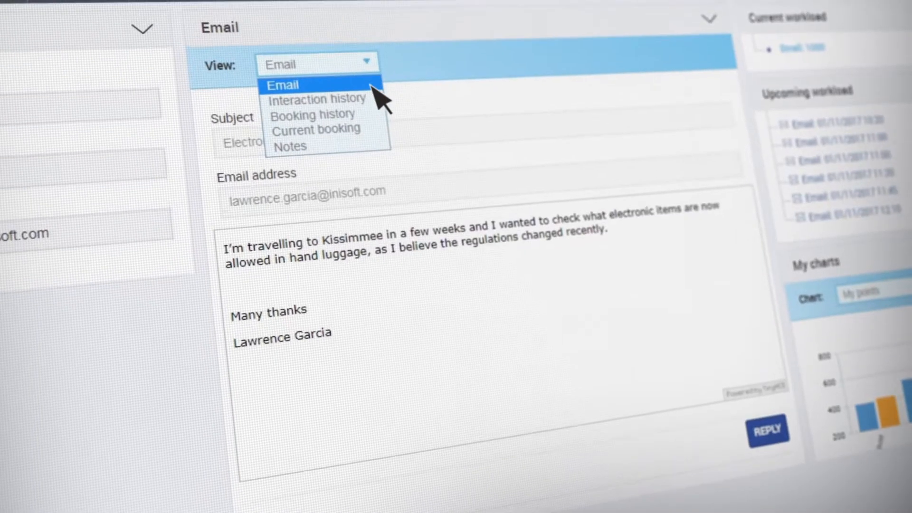
Review interaction history, then reply to the email with the personal electronic devices FAQ answer
click(317, 98)
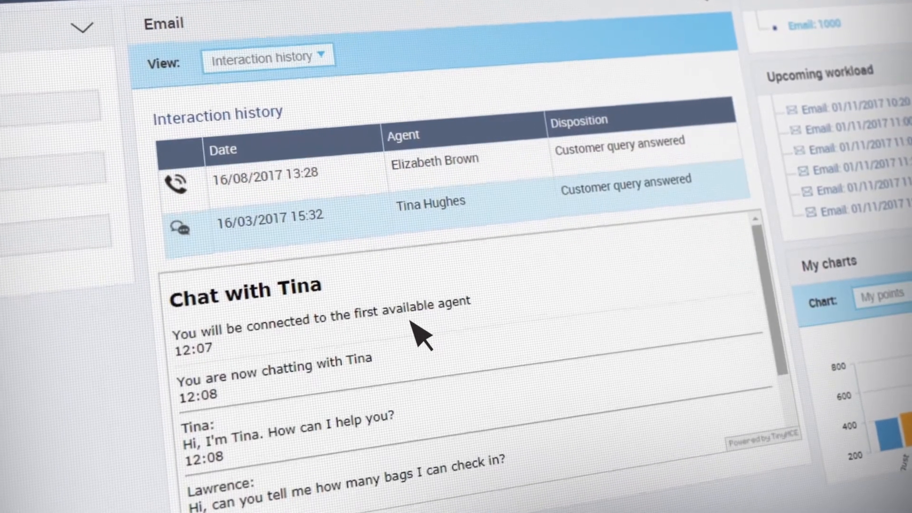
scroll(down, 3)
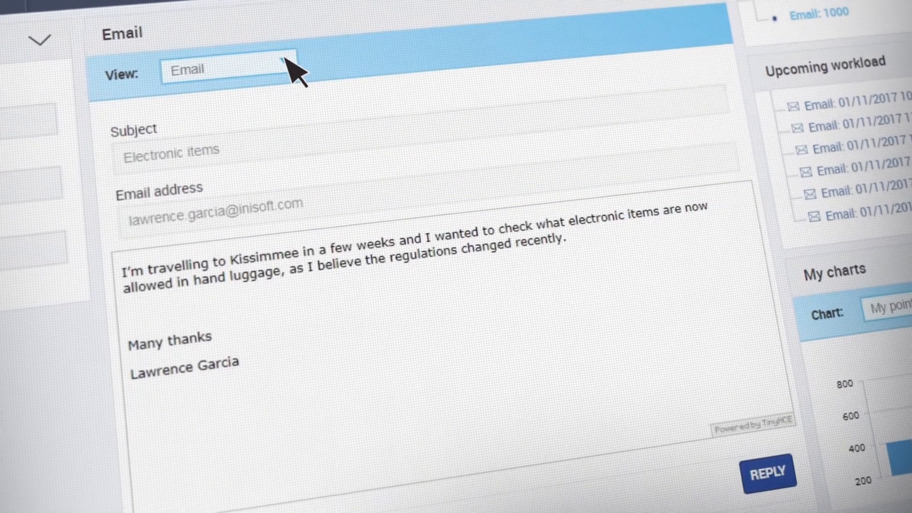
click(768, 471)
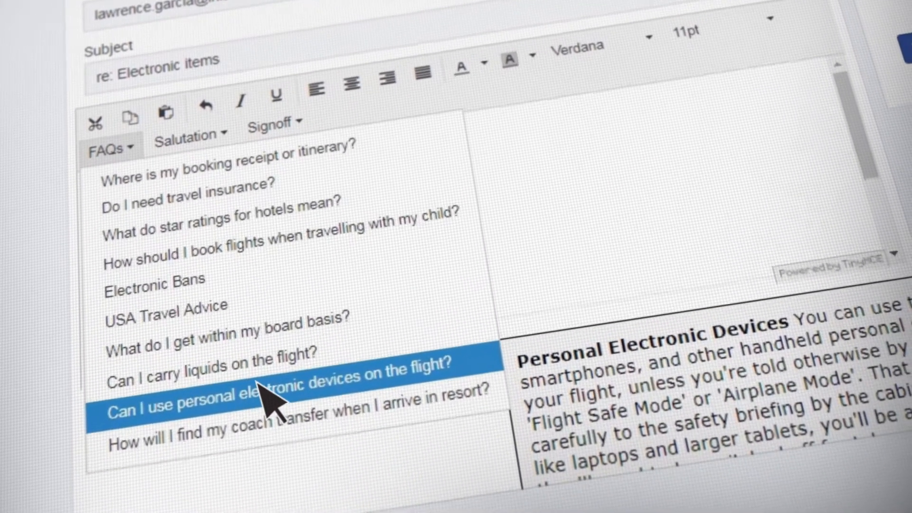
click(279, 401)
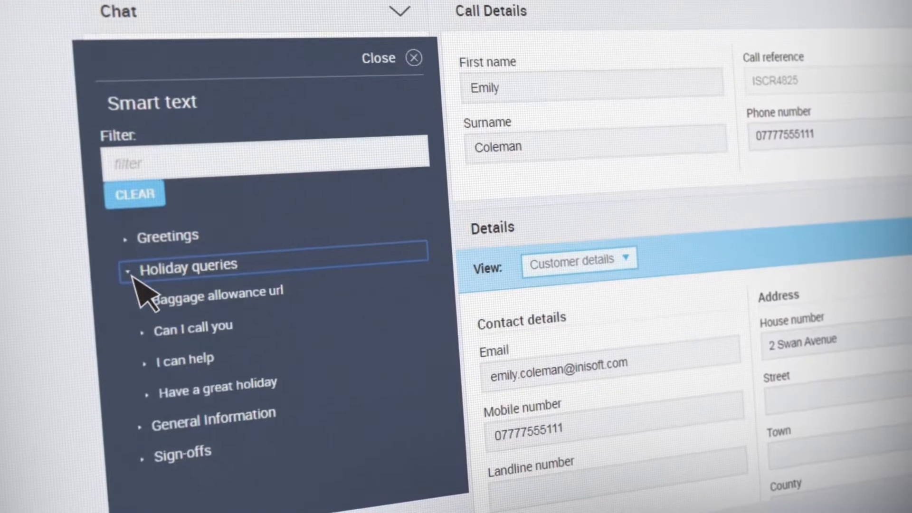
Send the baggage allowance link in chat, insert 'Can I call you', and dial the customer's number
click(215, 291)
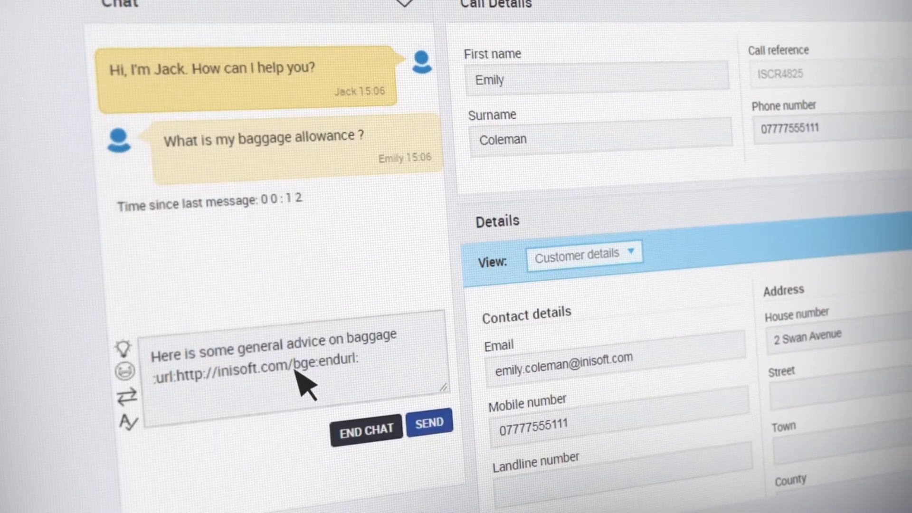
click(429, 424)
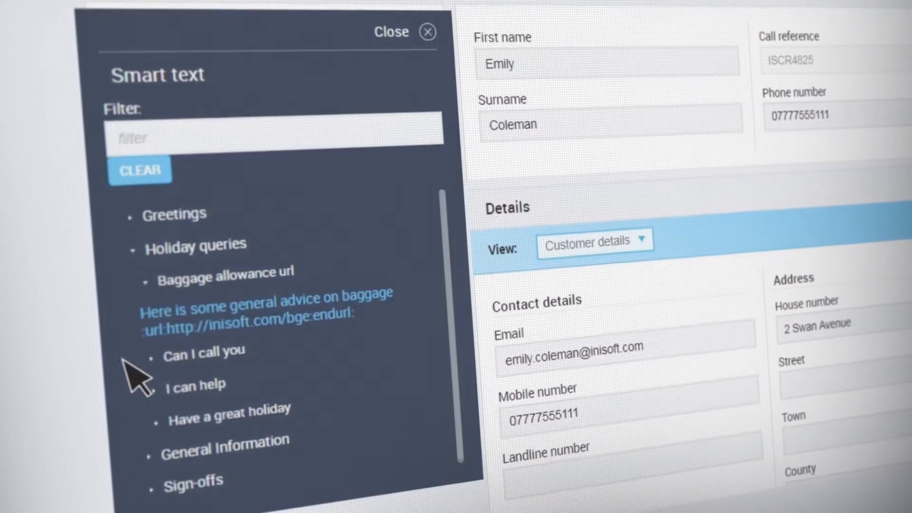
click(403, 32)
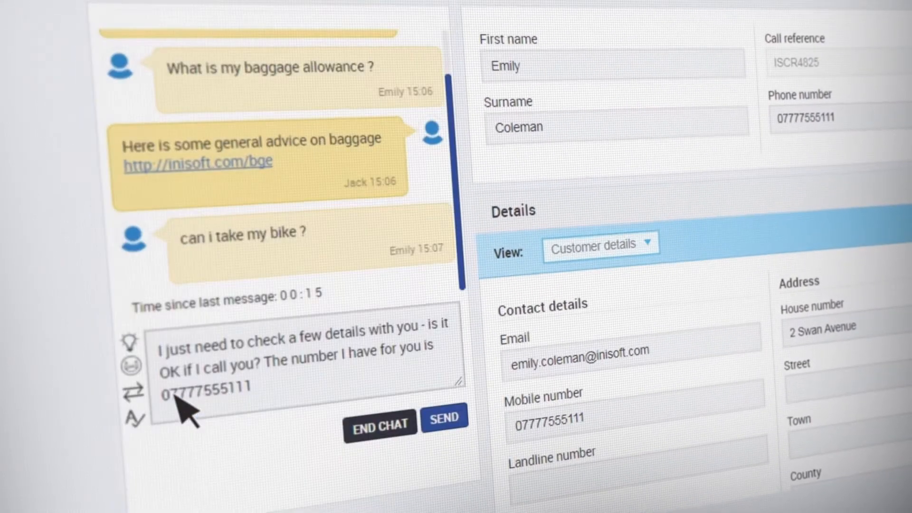
click(443, 418)
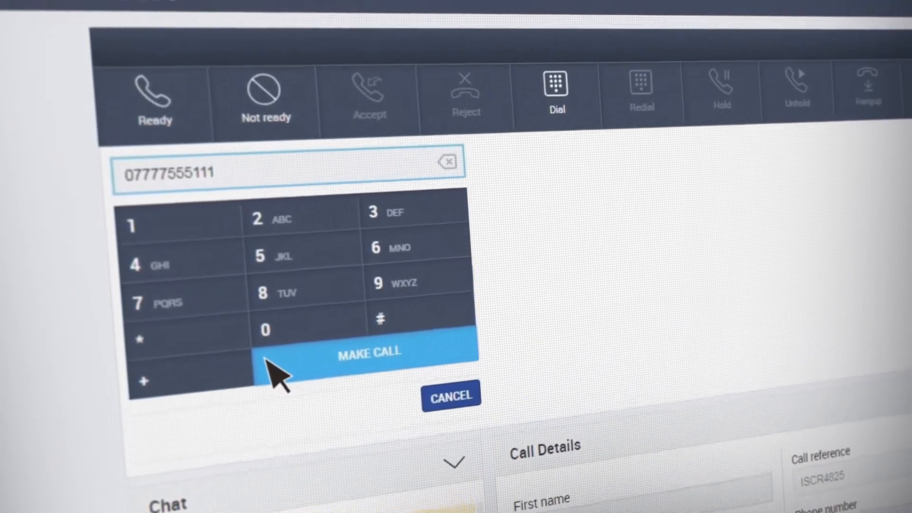
Place the call to Emily's mobile number from the dial pad
click(368, 352)
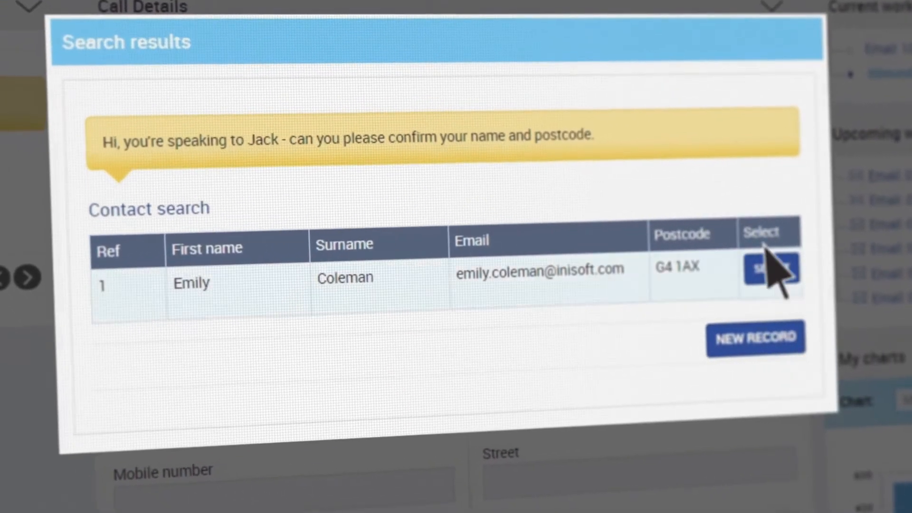
click(769, 270)
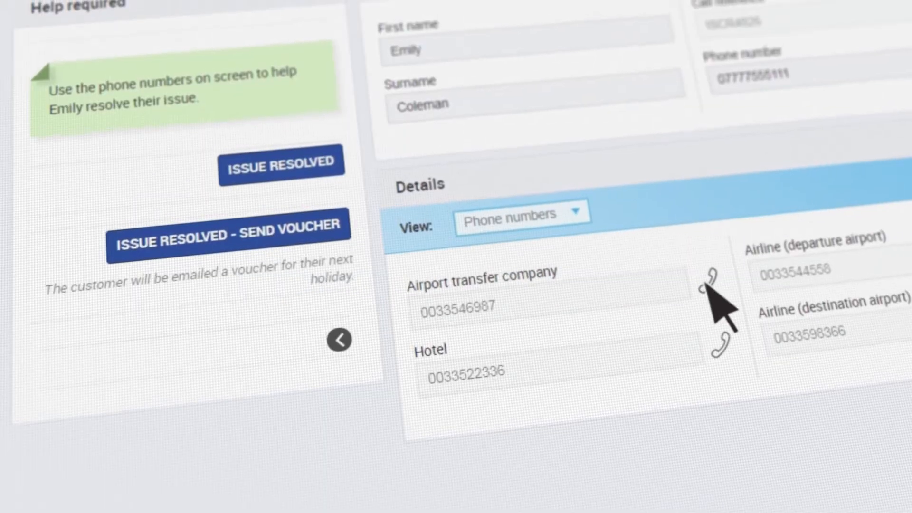
click(712, 285)
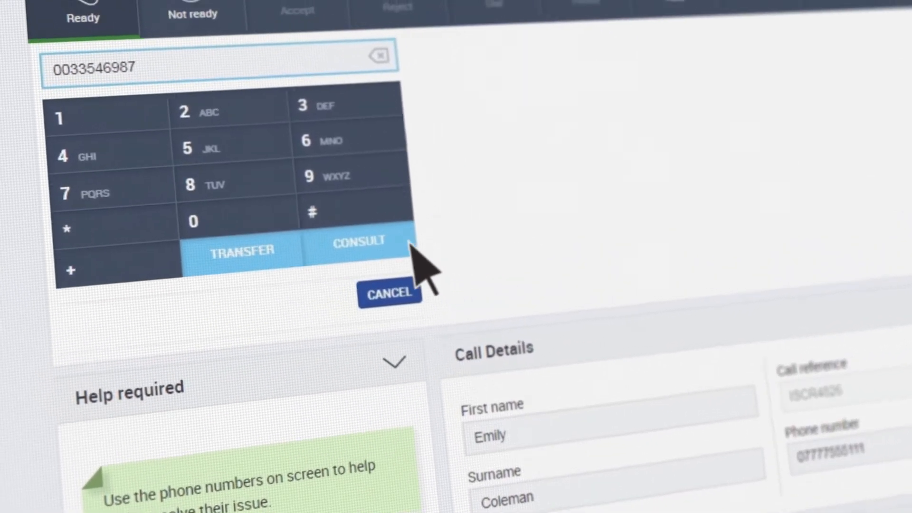
click(389, 294)
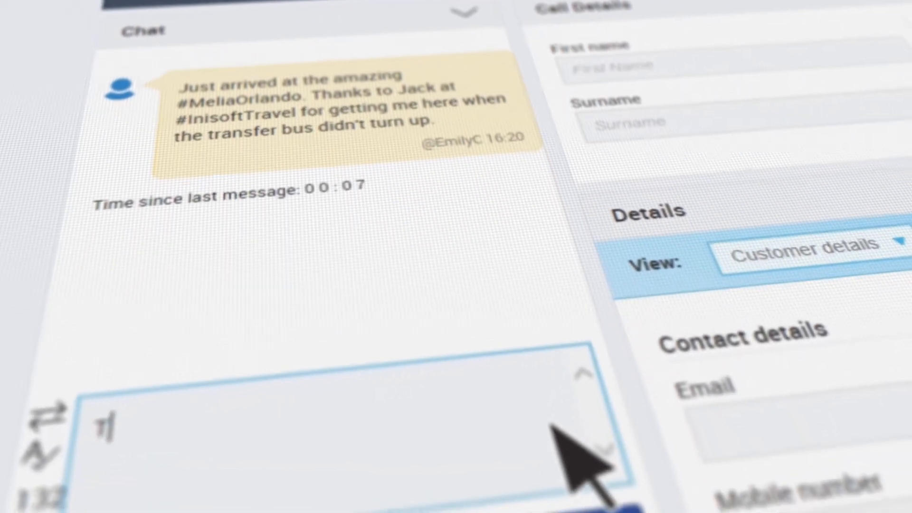
Reply to Emily's social post with 'Thanks Emily. Have a great holiday'
text(Thanks Emily)
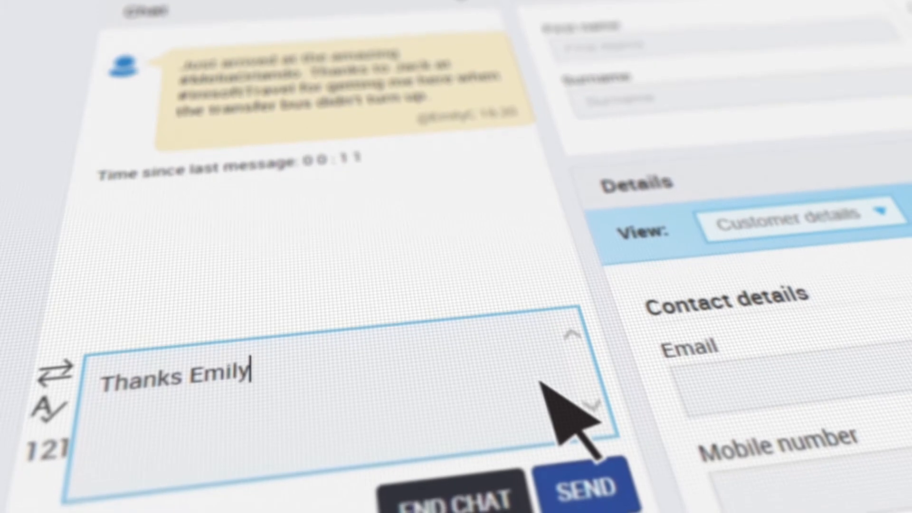
text(. Have a gr)
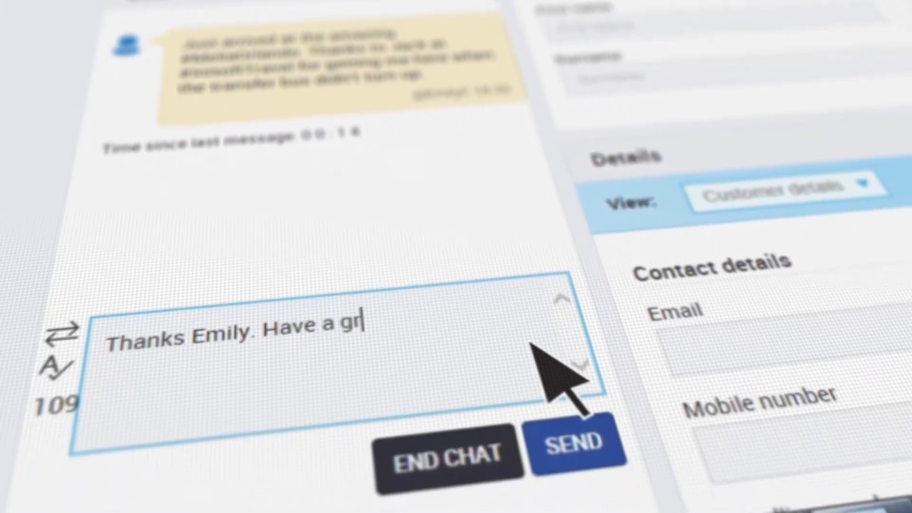
text(eat holiday)
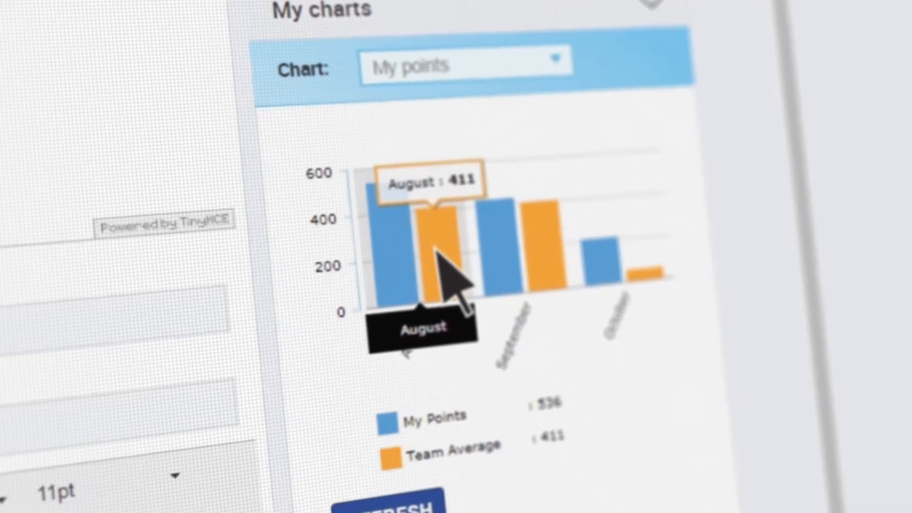
mouse_move(536, 273)
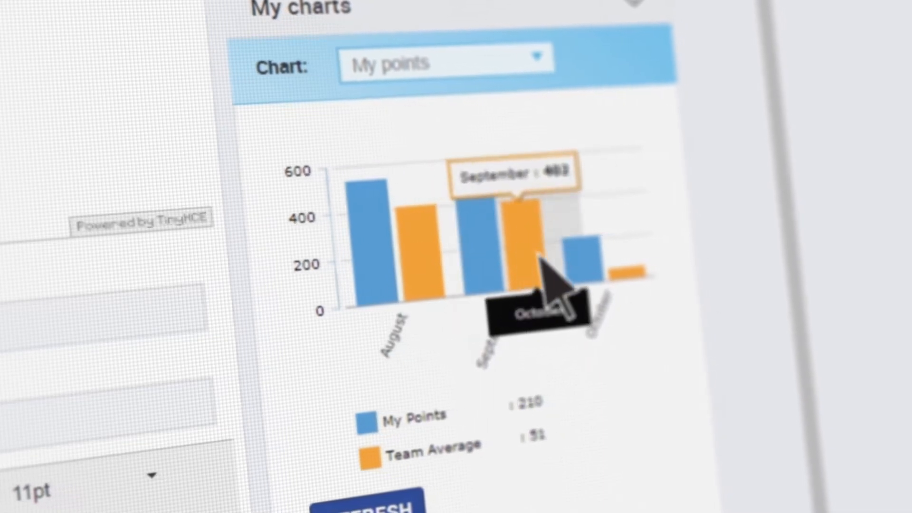
Choose Voice of the Customer from the My charts Chart dropdown
click(442, 62)
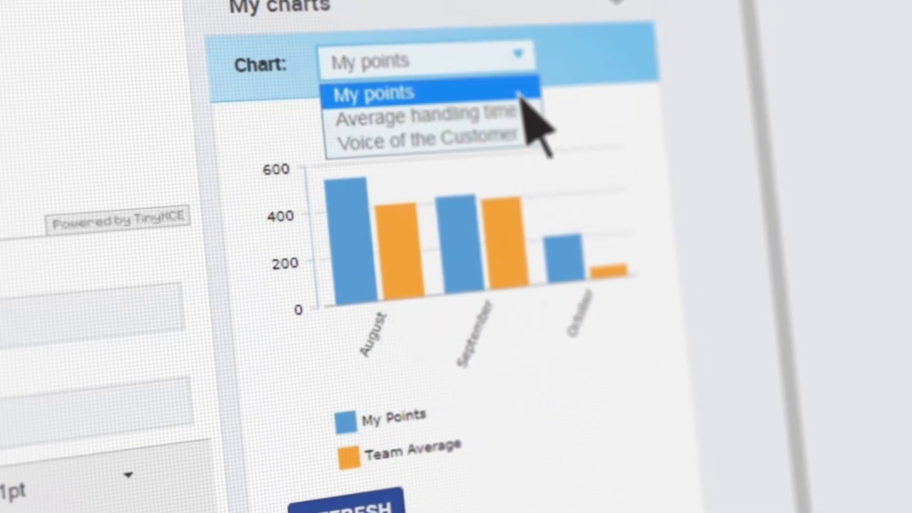
click(427, 140)
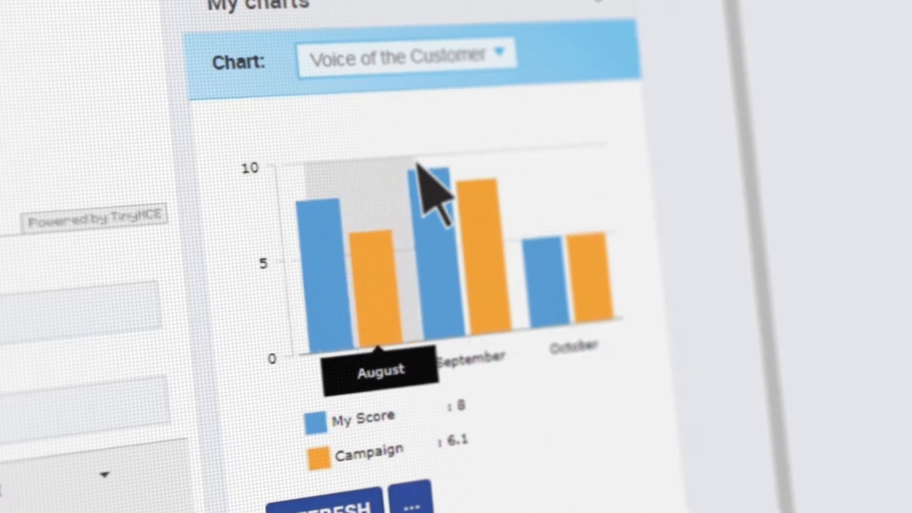